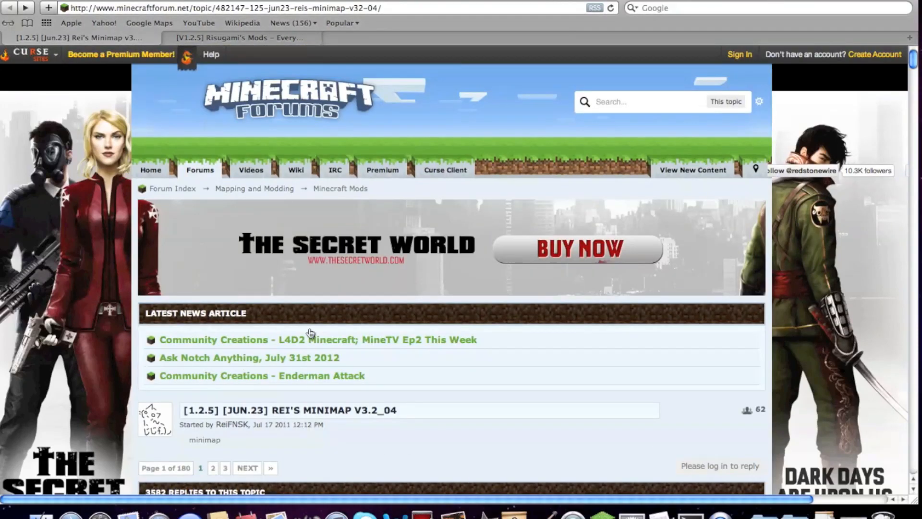
Scroll the Rei's Minimap forum post down to its Download section for Minecraft 1.2.5.
left_click_drag(278, 410, 325, 410)
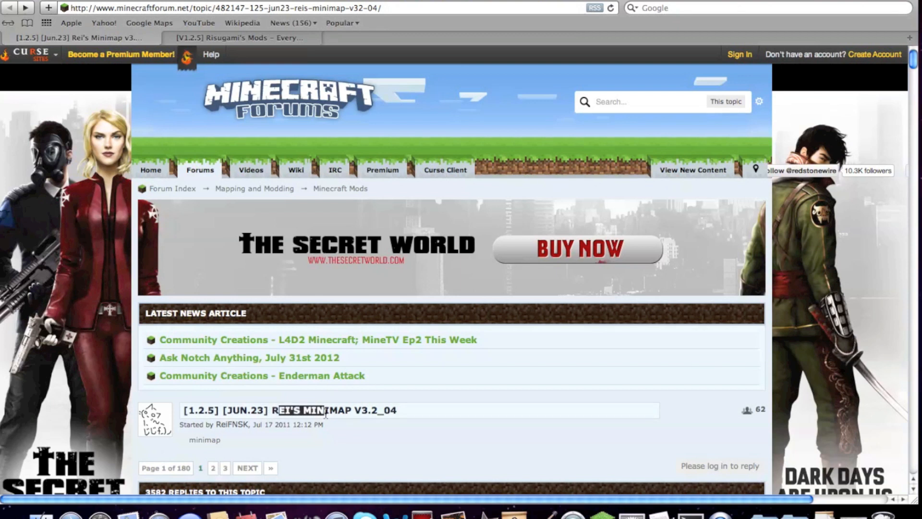
mouse_move(318, 361)
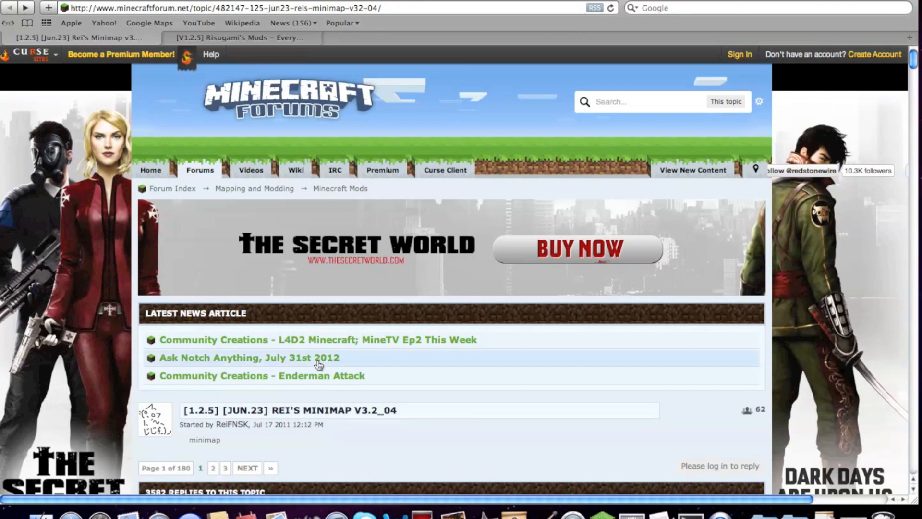
scroll("down", 3)
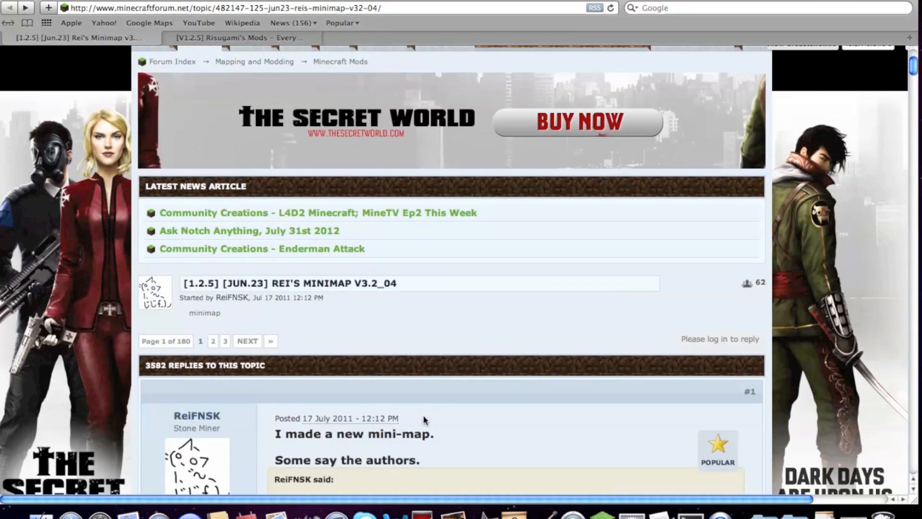
scroll("down", 3)
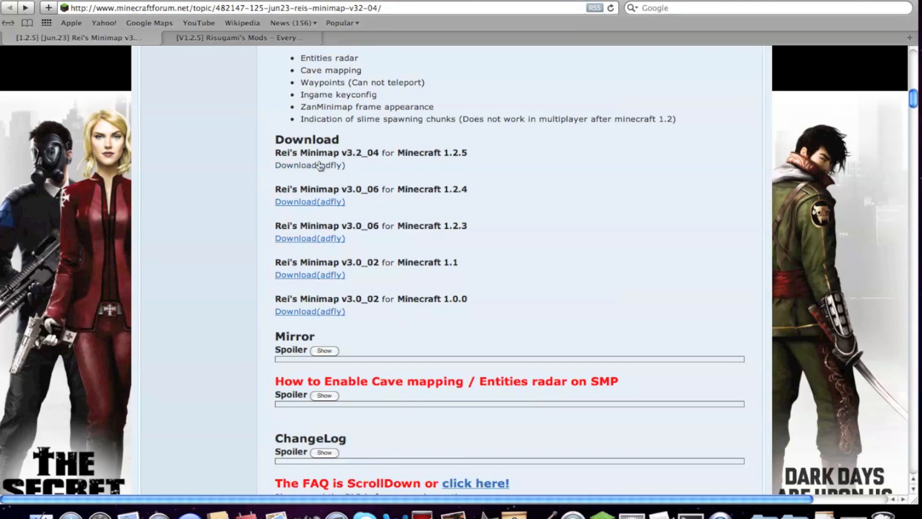
Start the v3.2_04 adfly download, then switch to the Risugami's Mods topic.
left_click(309, 165)
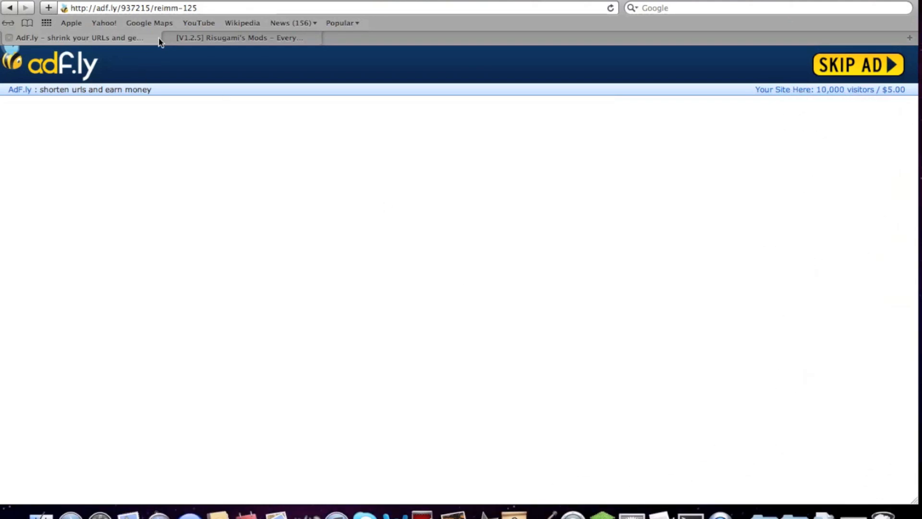
left_click(858, 65)
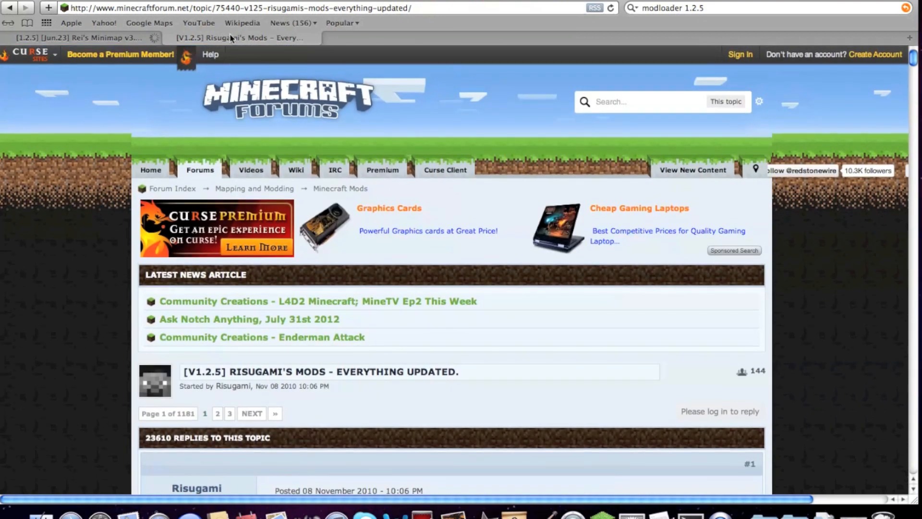
Scroll Risugami's post past the FAQ and install steps to the ModLoader 1.2.5 section.
scroll("down", 3)
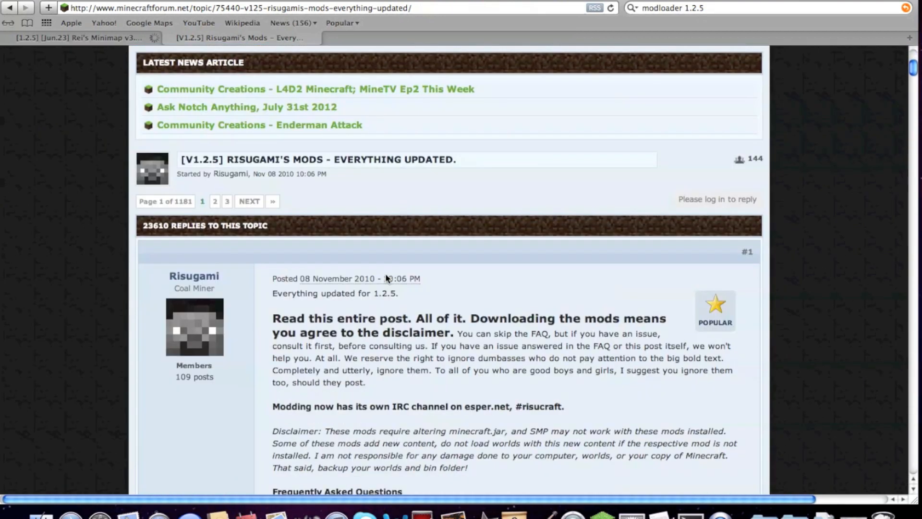
scroll("down", 3)
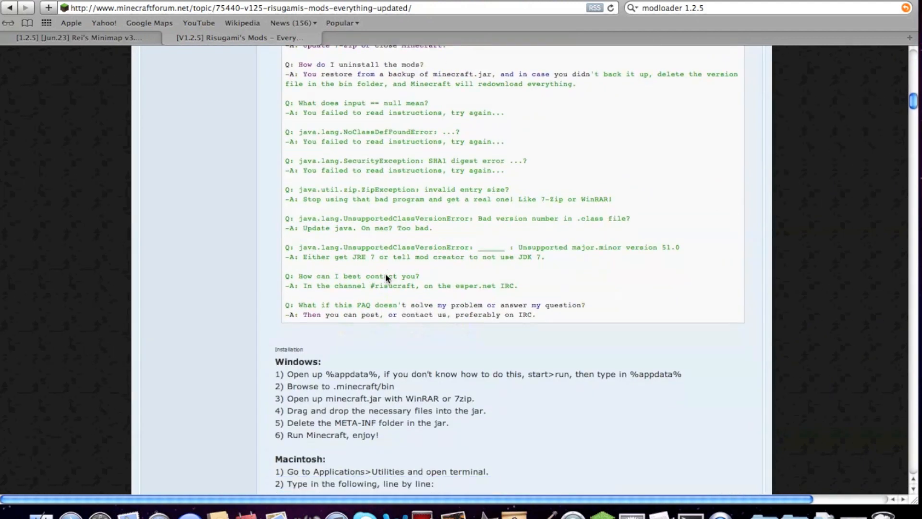
scroll("down", 3)
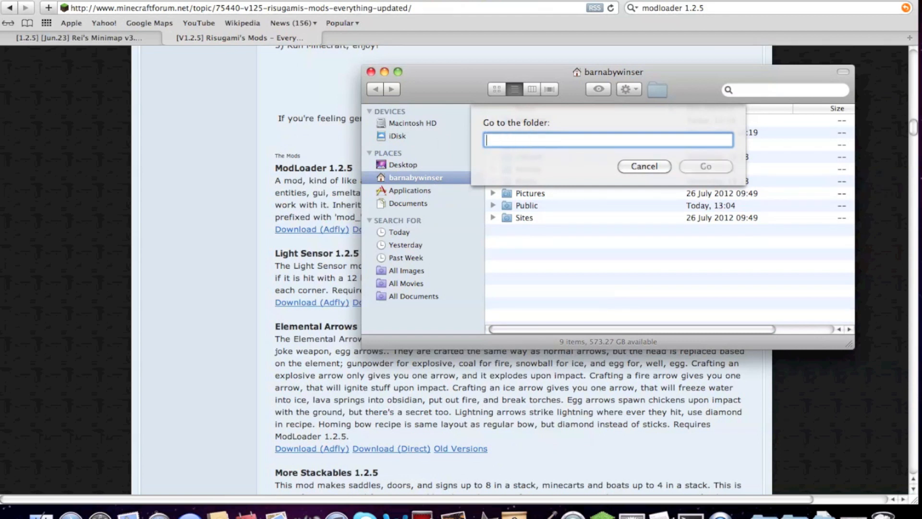
Go to the ~/Library folder via Finder's Go to Folder prompt.
type("~")
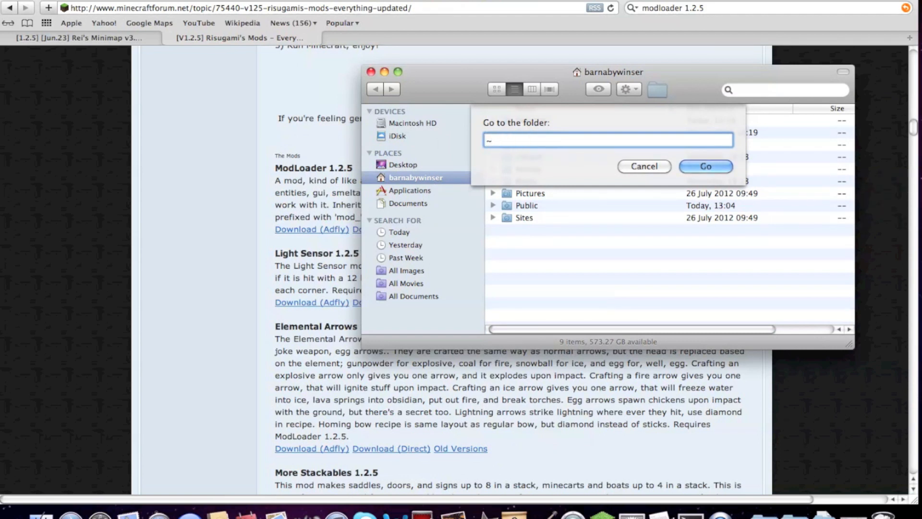
type("/L")
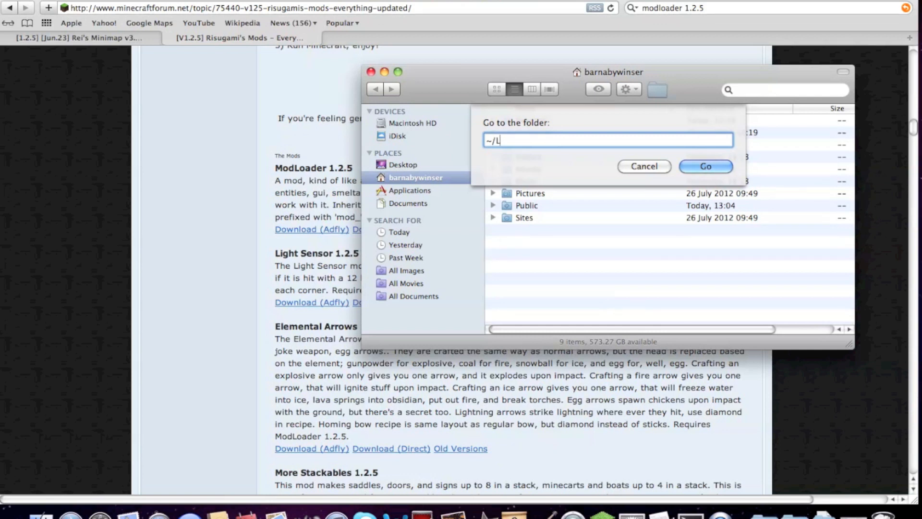
type("ibrary")
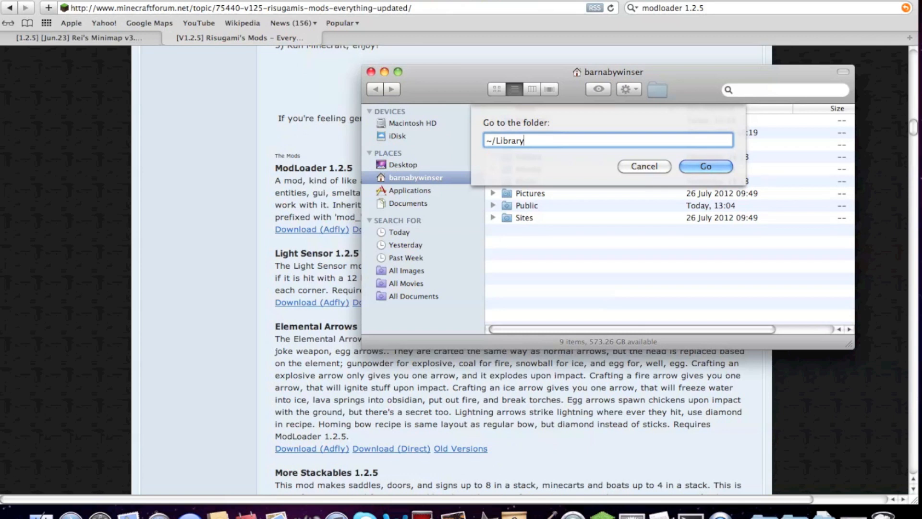
left_click(705, 166)
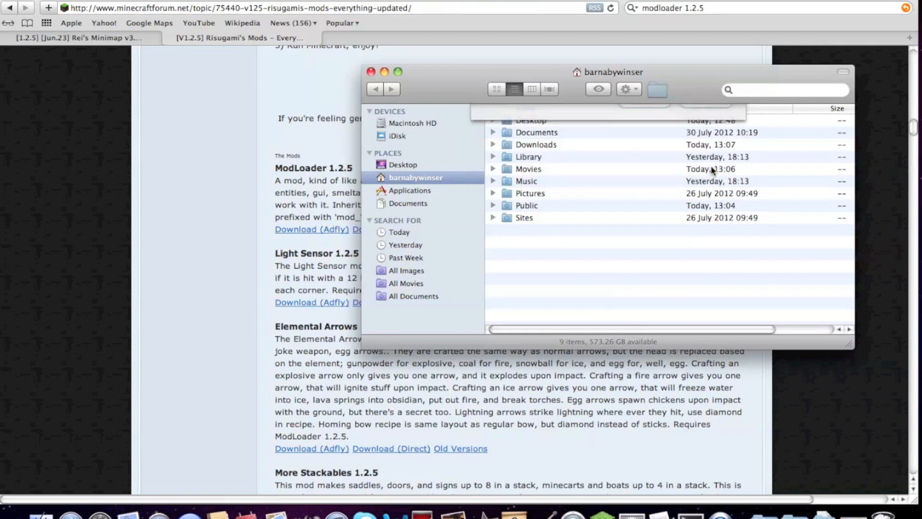
Navigate into Application Support > minecraft and select the bin folder.
double_click(528, 157)
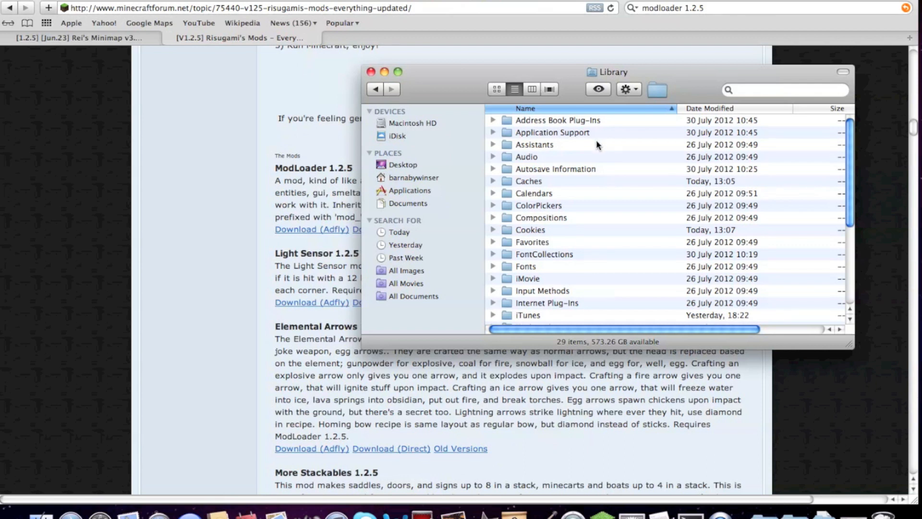
double_click(552, 132)
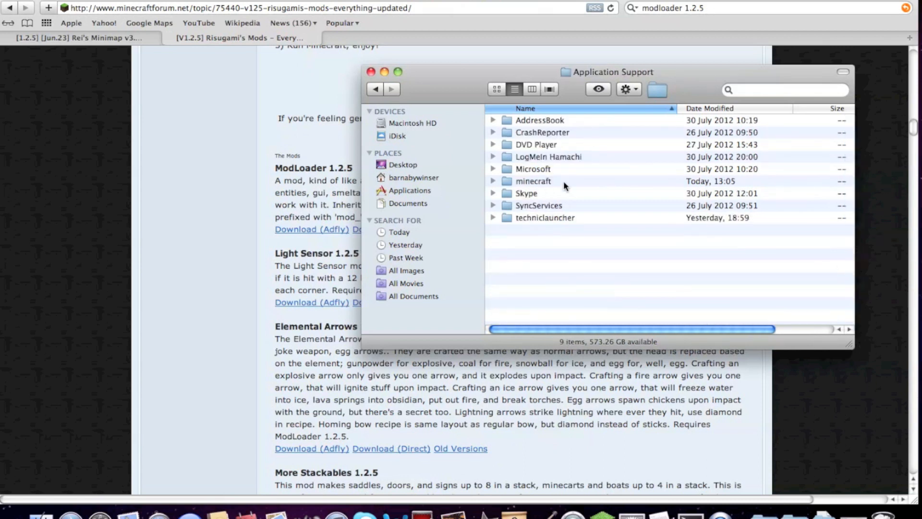
double_click(533, 181)
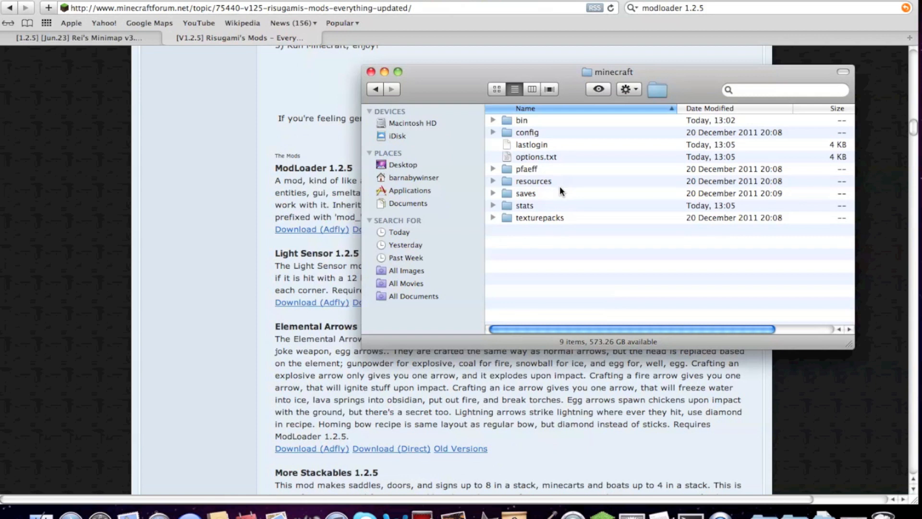
left_click(522, 120)
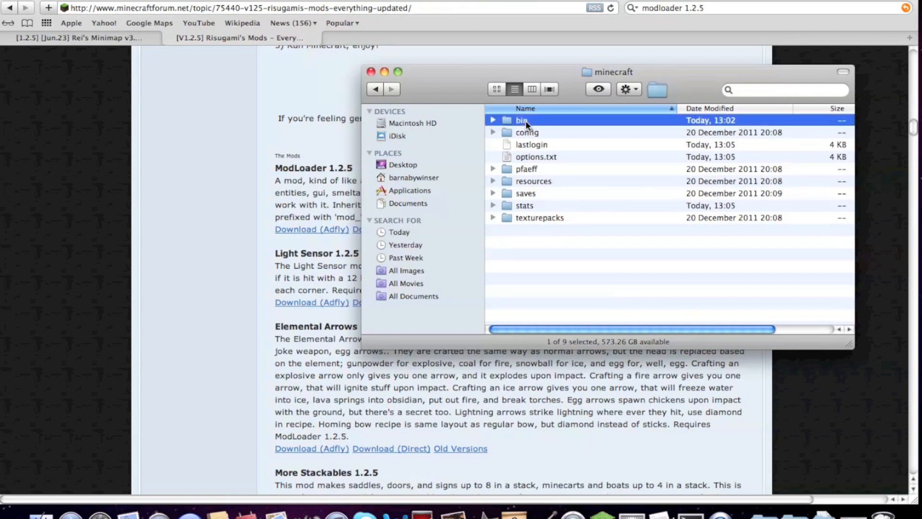
In bin, unzip minecraft.jar via a .zip rename, trash the zip and rename the folder minecraft.jar.
double_click(523, 120)
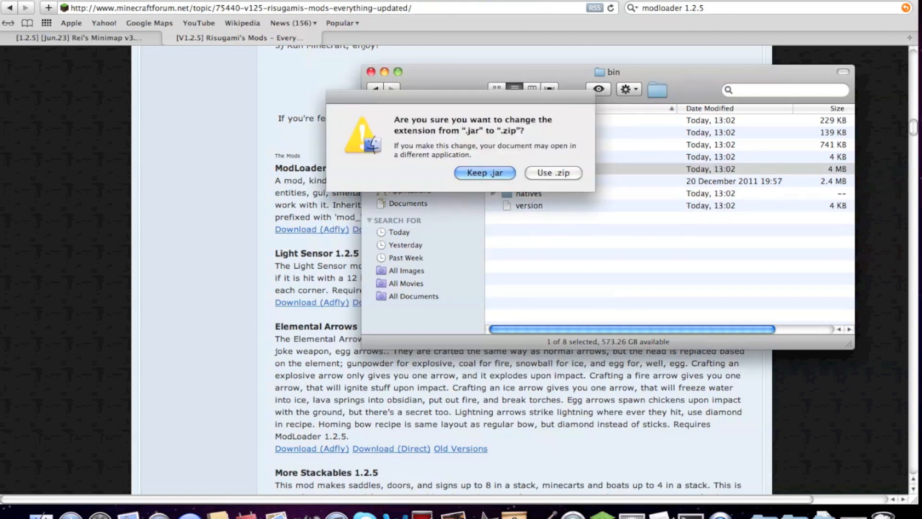
left_click(553, 172)
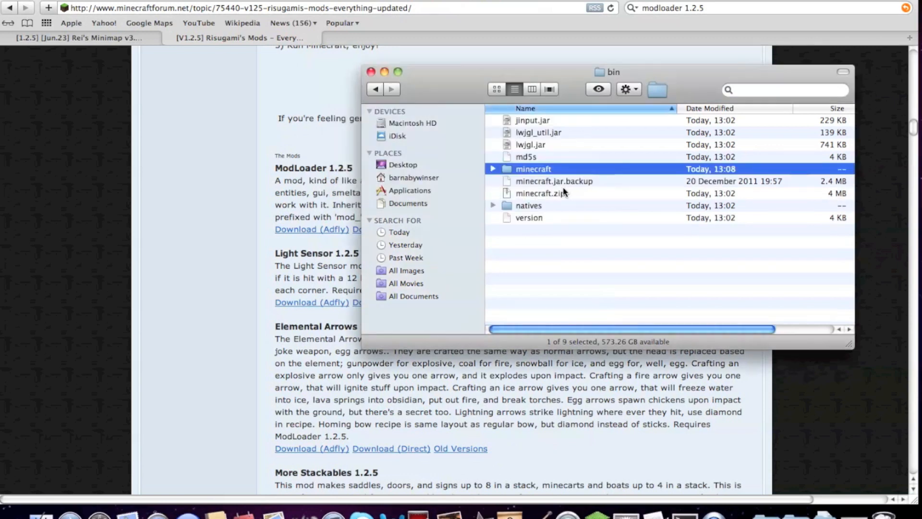
left_click(538, 193)
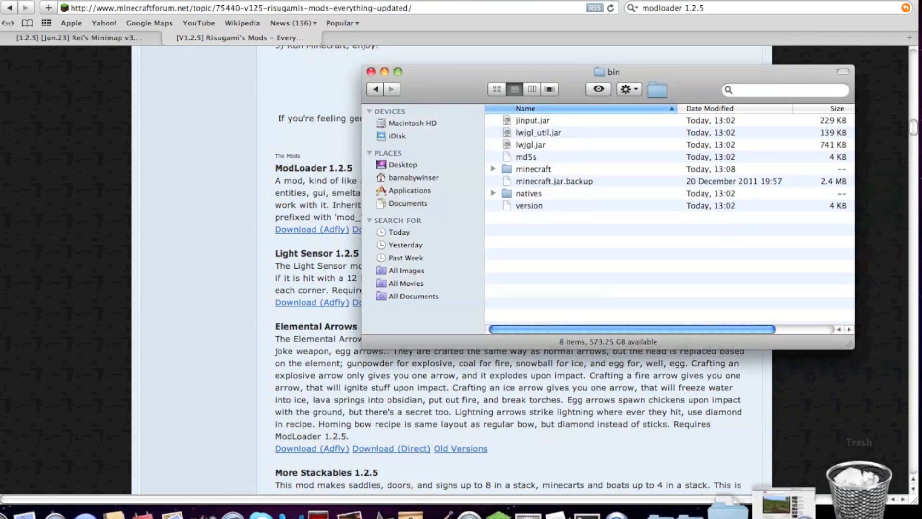
left_click(533, 169)
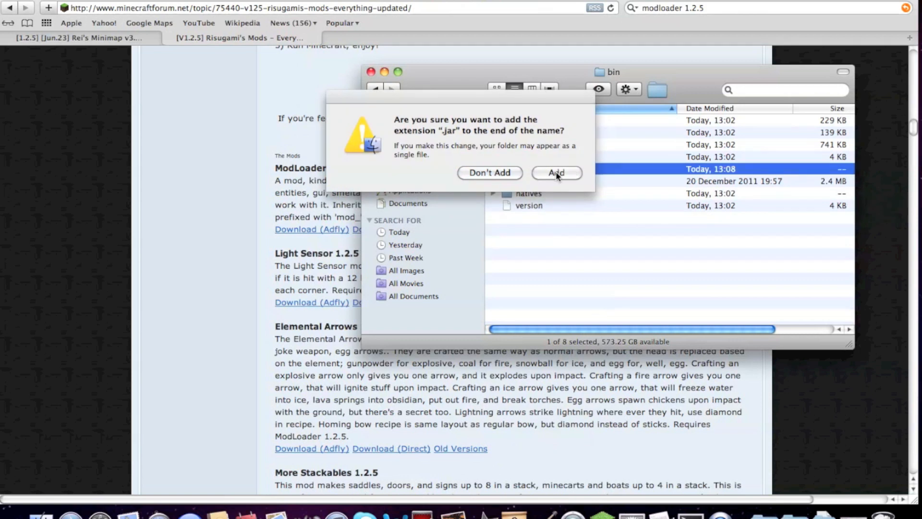
left_click(557, 172)
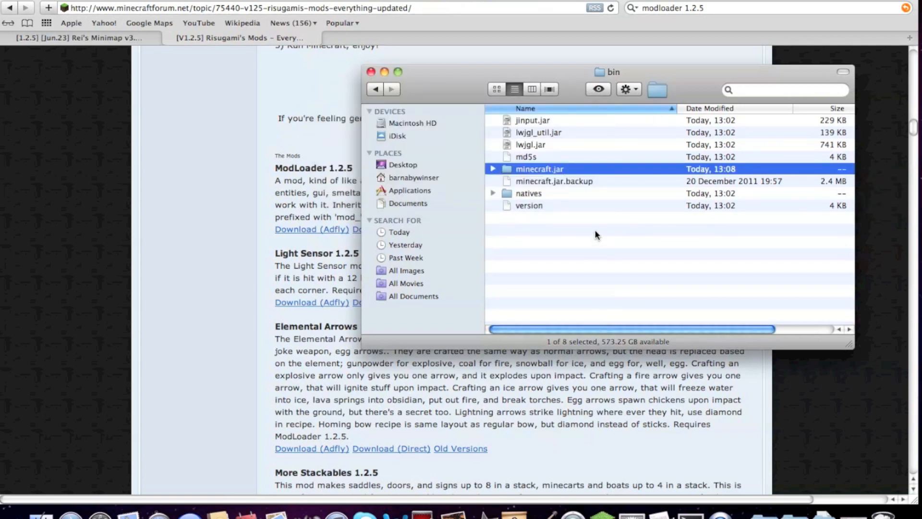
Move every ModLoader class file into the minecraft.jar folder, replacing existing files.
double_click(539, 169)
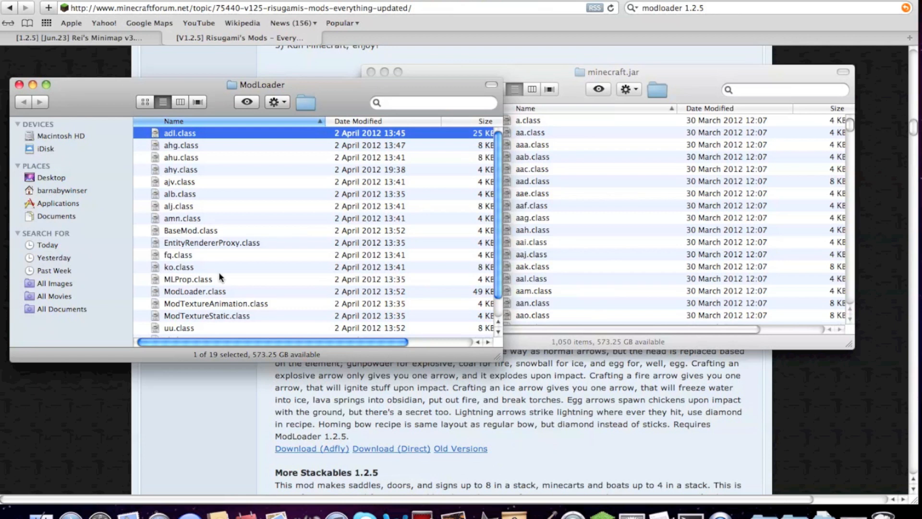
key("cmd+a")
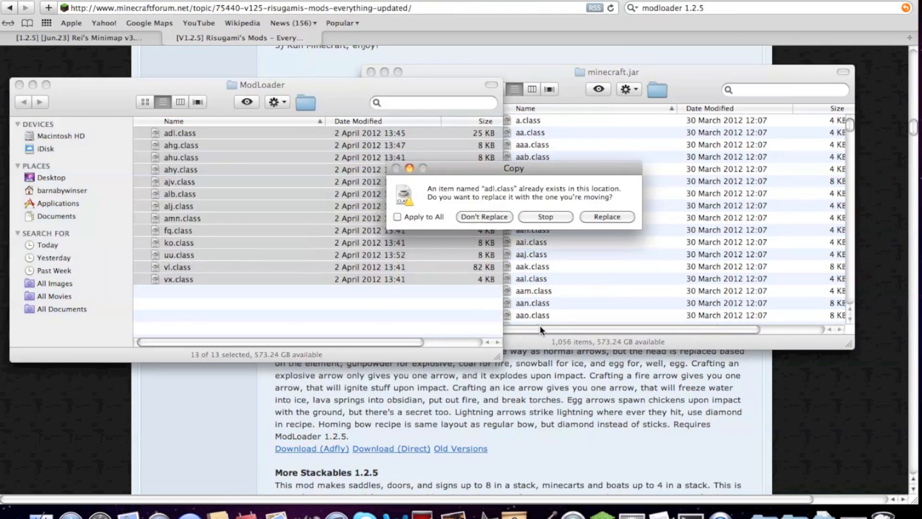
left_click(606, 216)
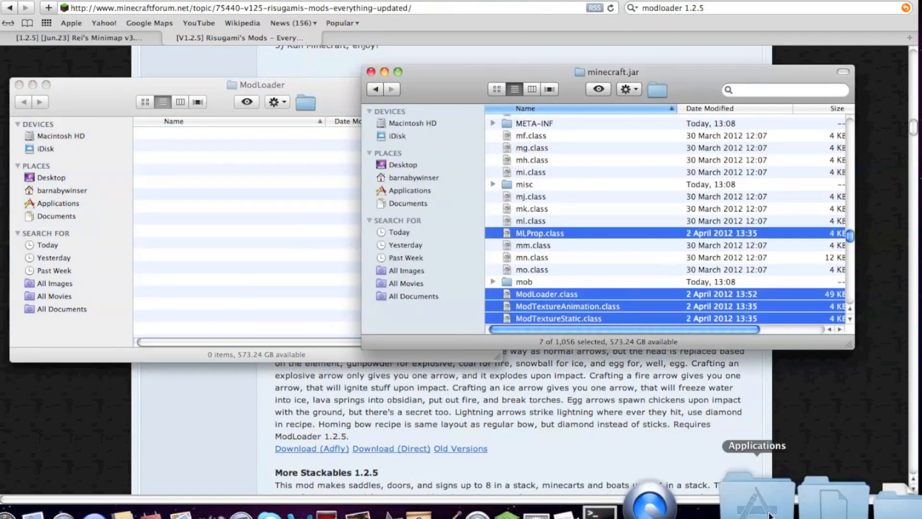
left_click(534, 123)
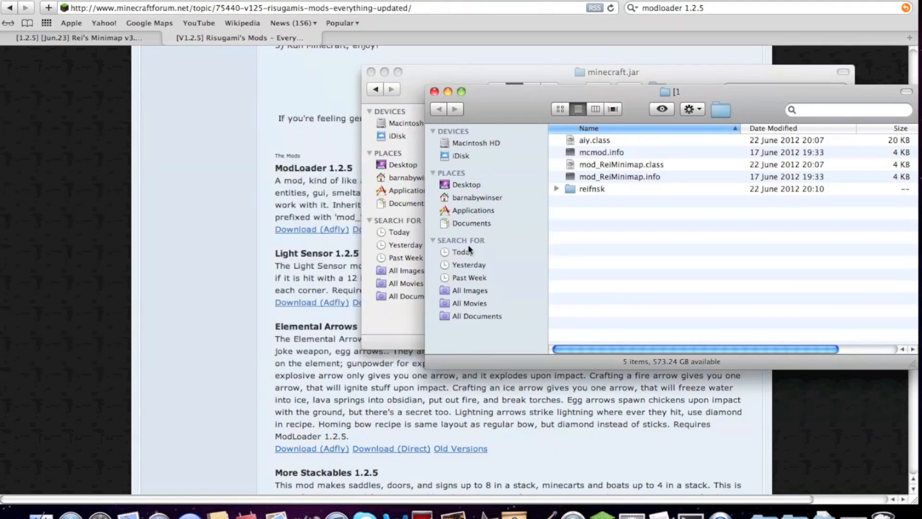
Move all Rei's Minimap files and the reifnsk folder into minecraft.jar, replacing aiy.class.
key("cmd+a")
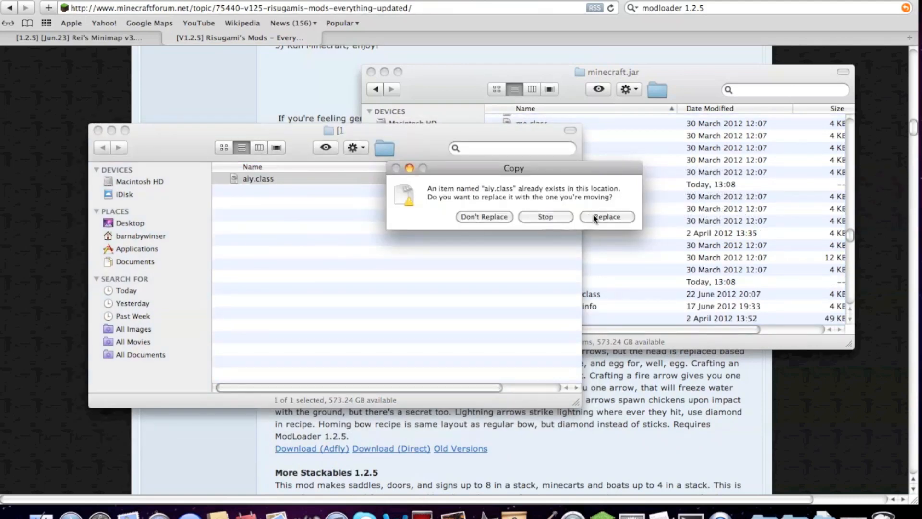
left_click(607, 217)
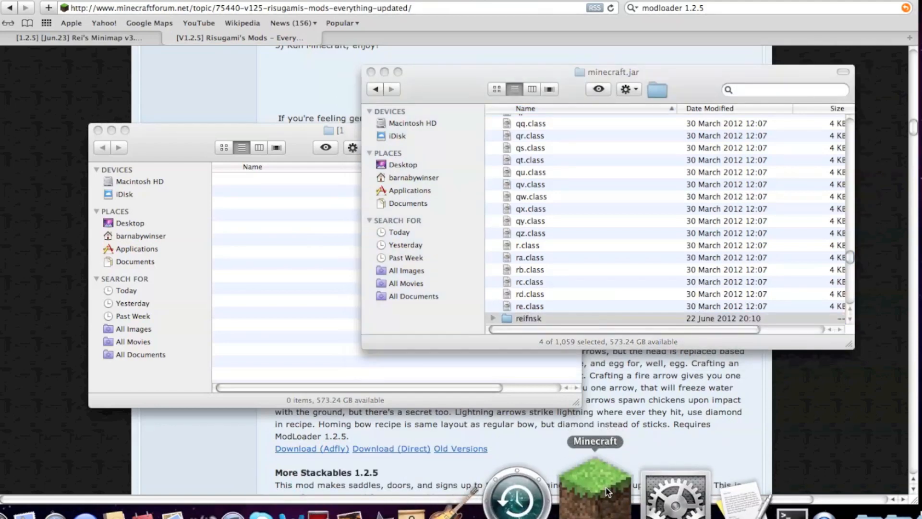
Launch Minecraft from the Dock, log in and load the first saved world.
left_click(595, 482)
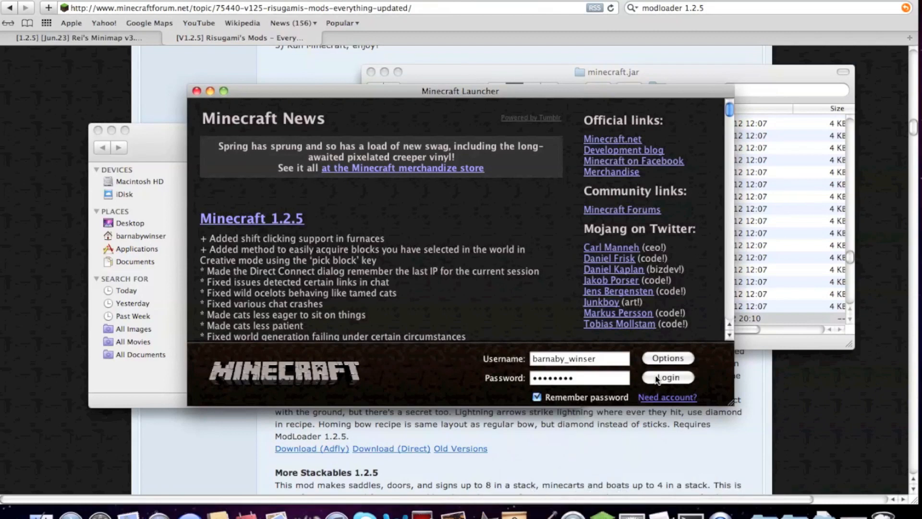
left_click(666, 376)
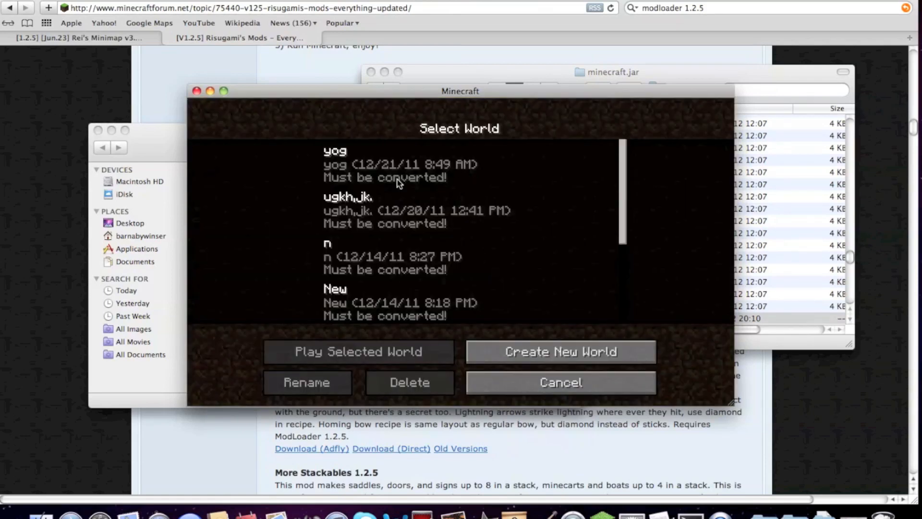
left_click(357, 351)
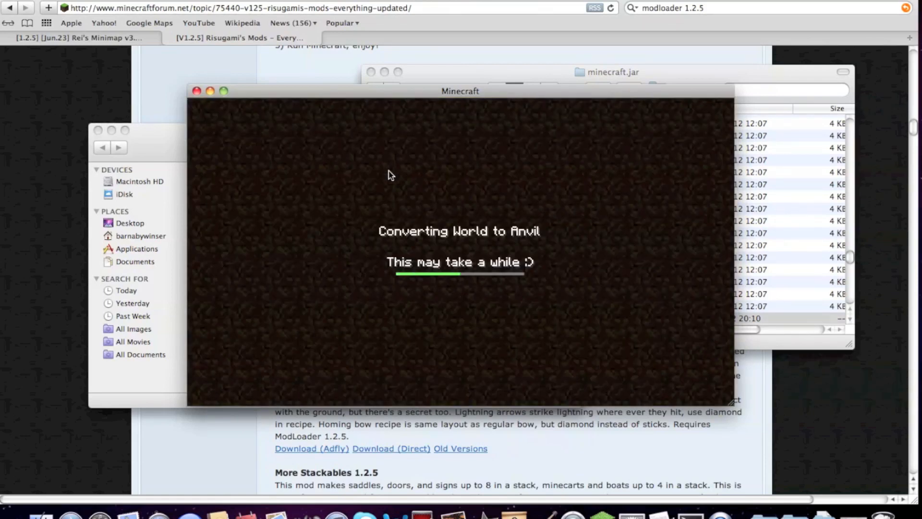